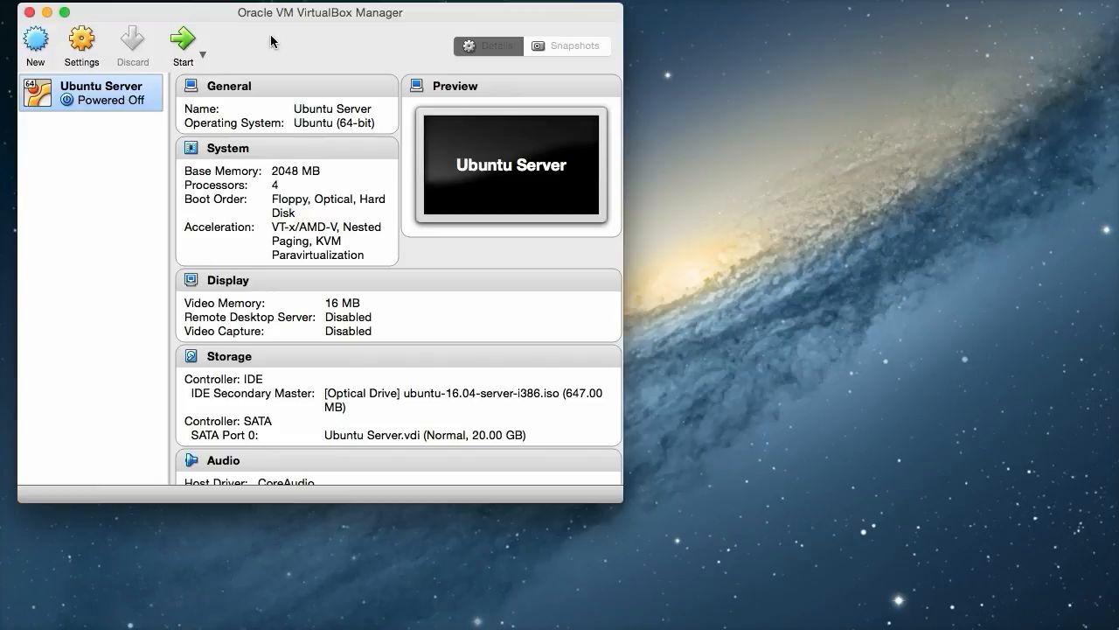
mouse_move(116, 108)
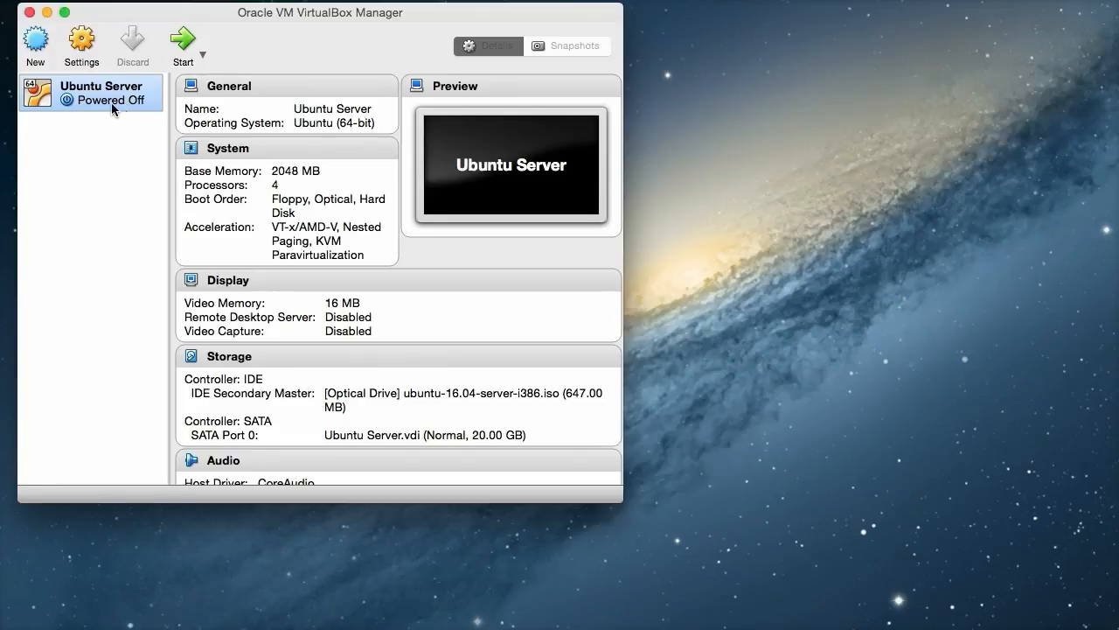
mouse_move(109, 106)
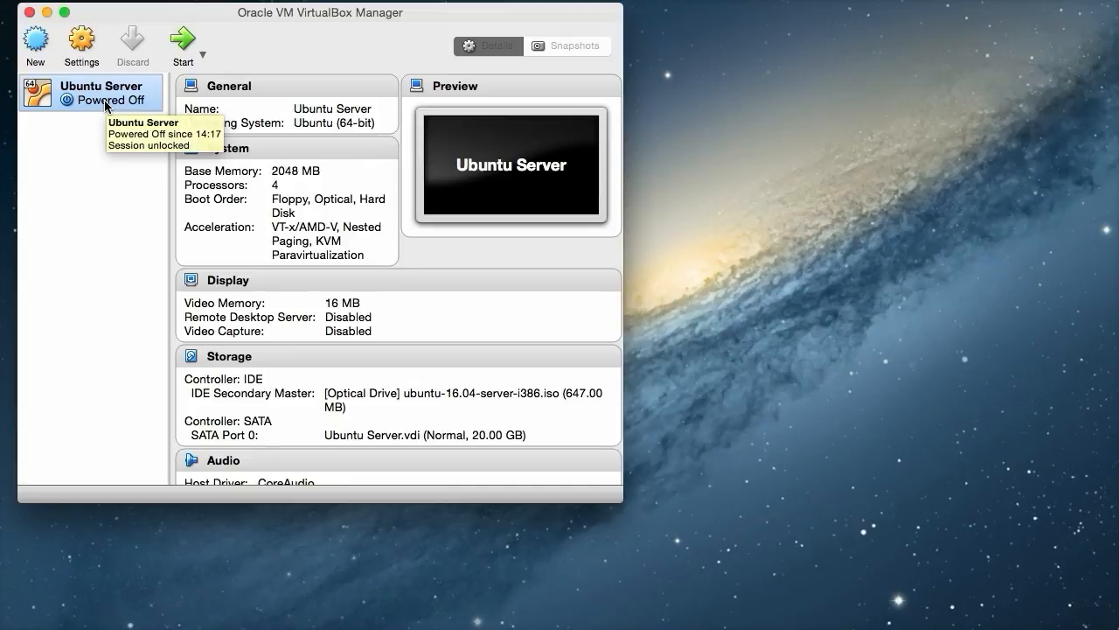
mouse_move(182, 44)
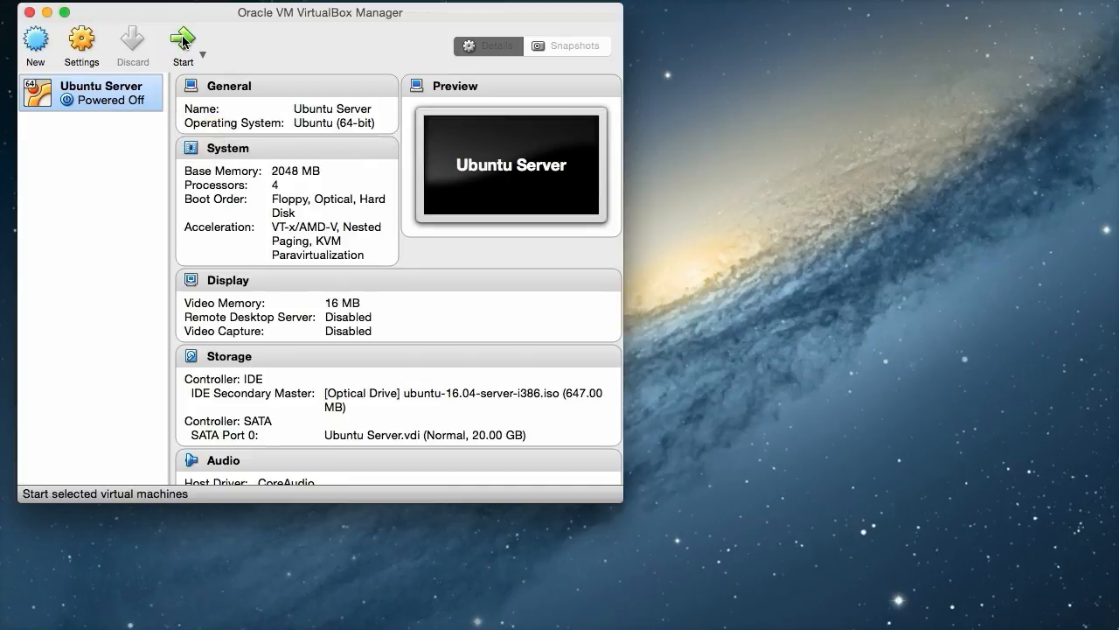
Start the Ubuntu Server virtual machine from the VirtualBox toolbar
left_click(181, 38)
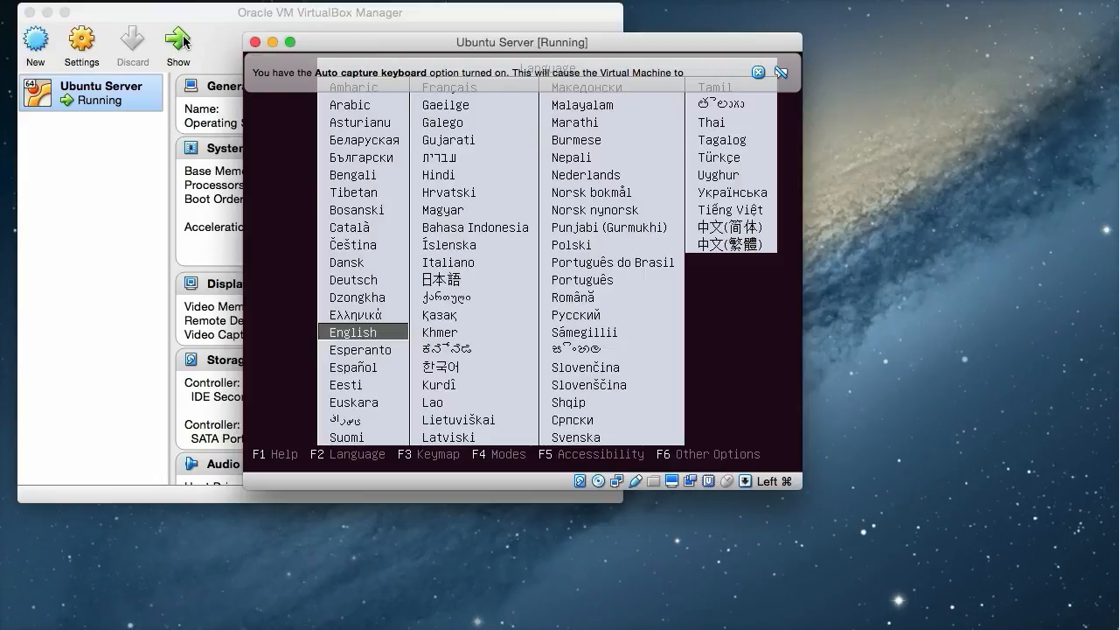
mouse_move(703, 77)
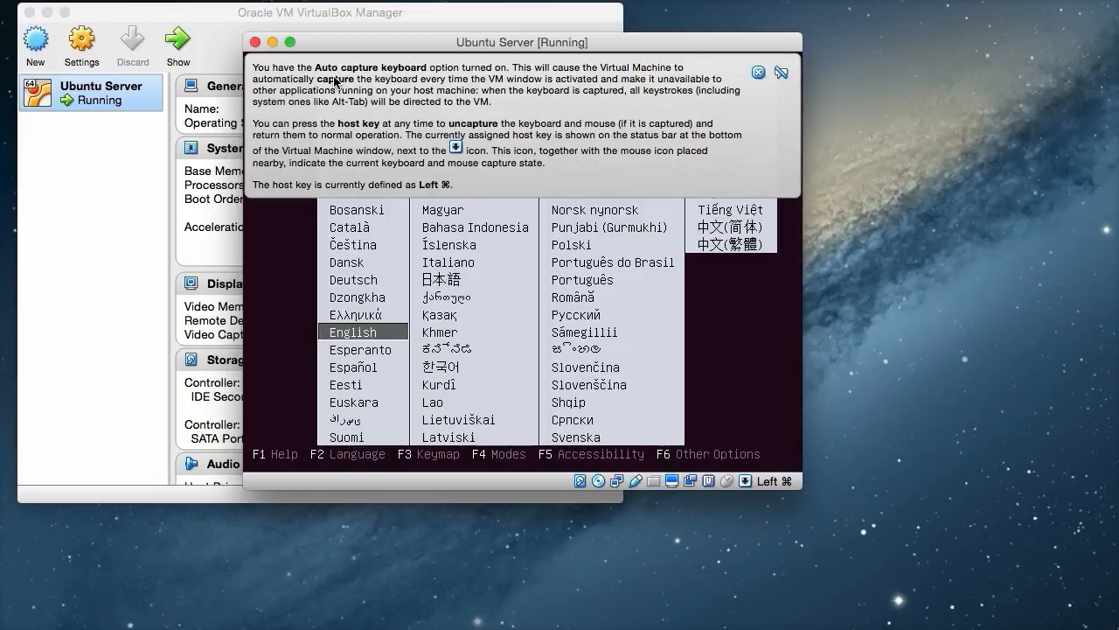
mouse_move(411, 83)
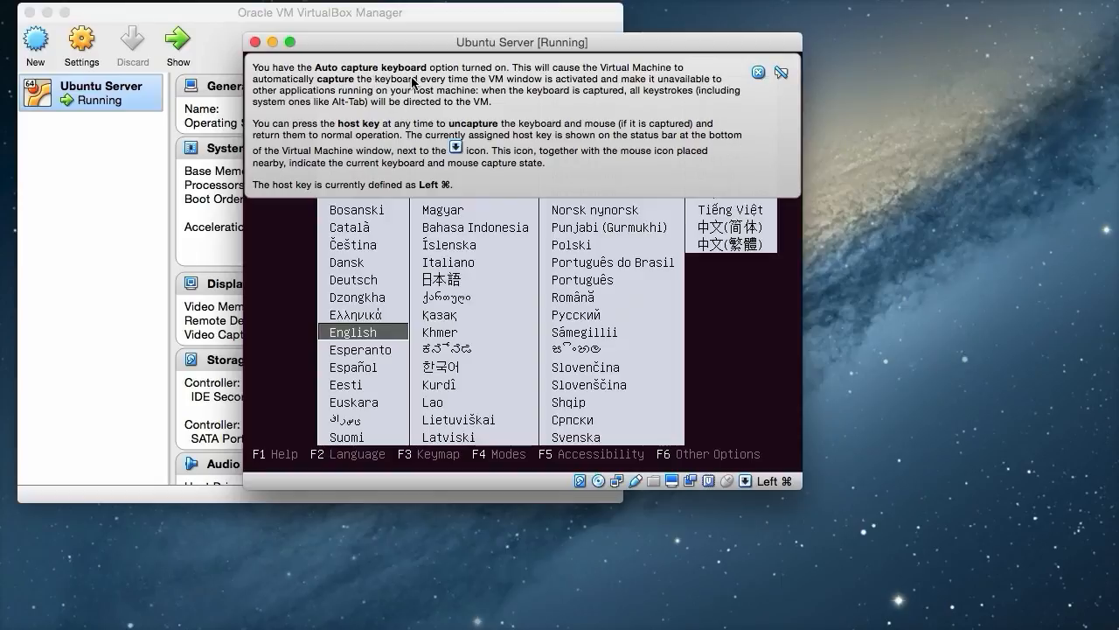
mouse_move(367, 121)
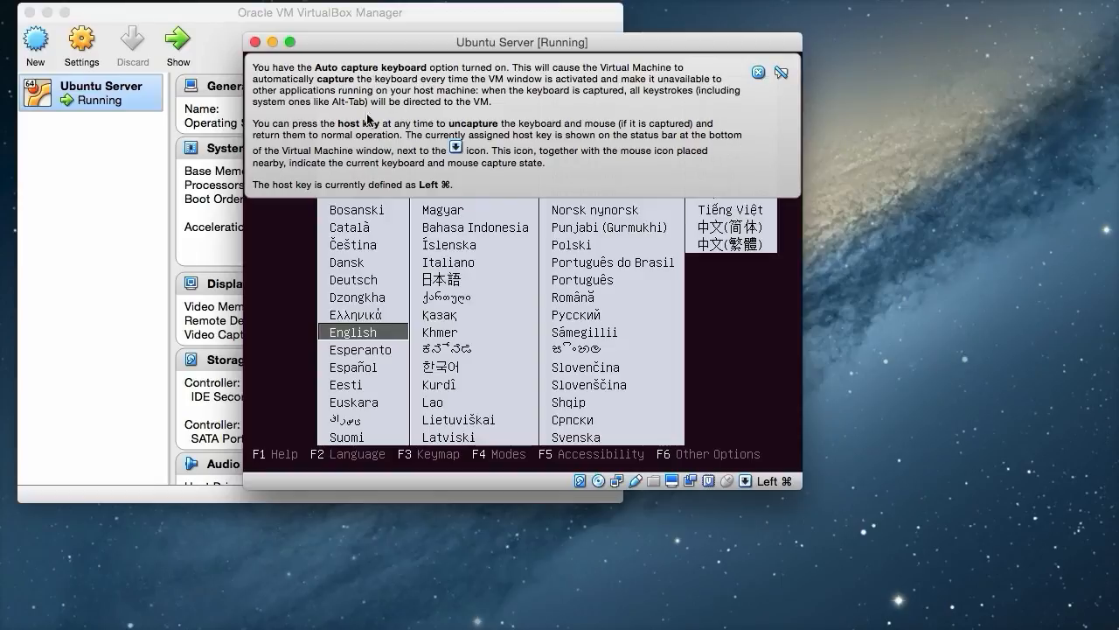
mouse_move(361, 150)
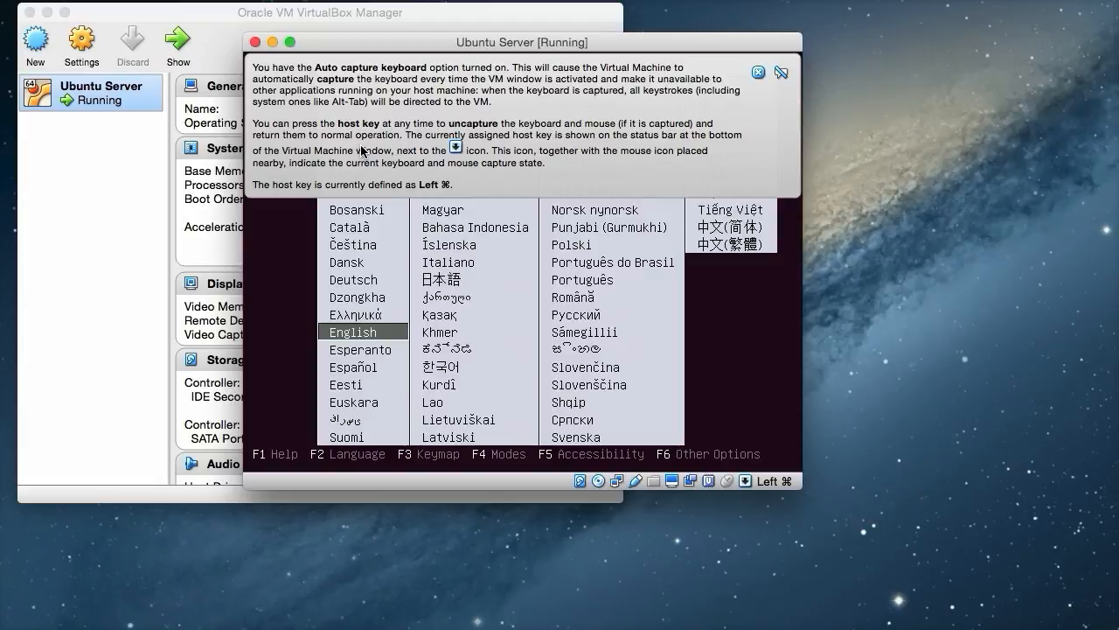
mouse_move(691, 114)
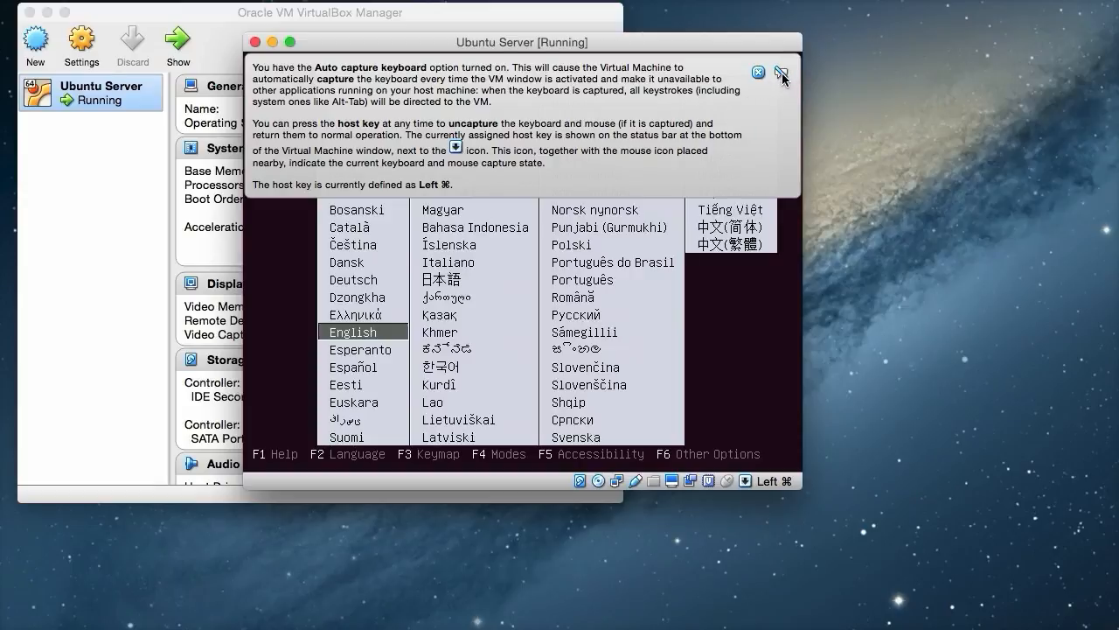
Dismiss the Auto capture keyboard notification over the VM window
left_click(758, 72)
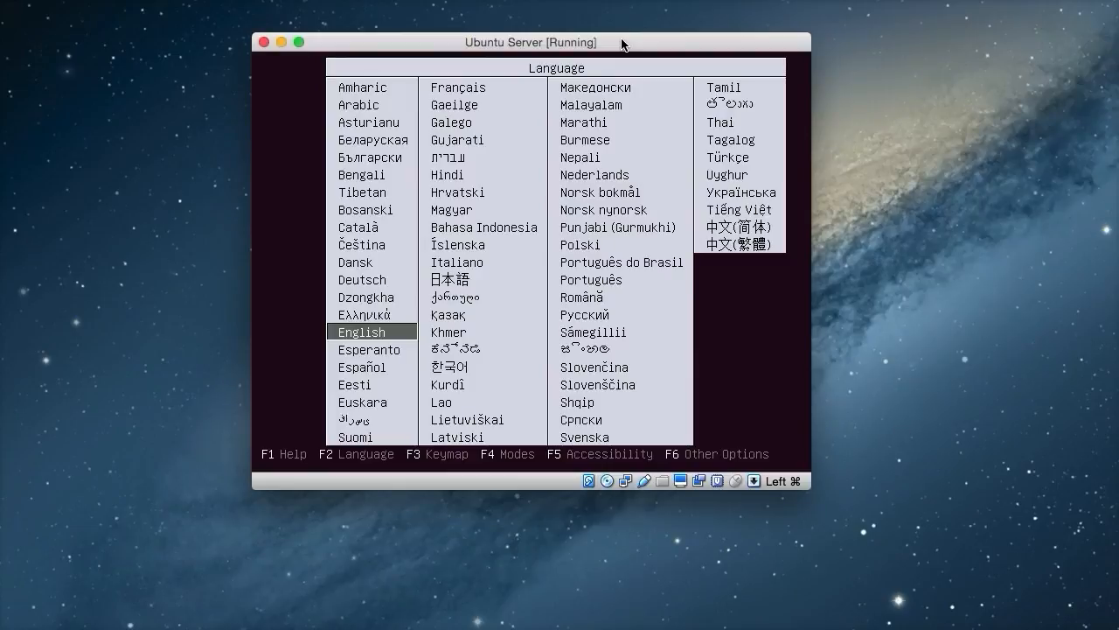
mouse_move(497, 189)
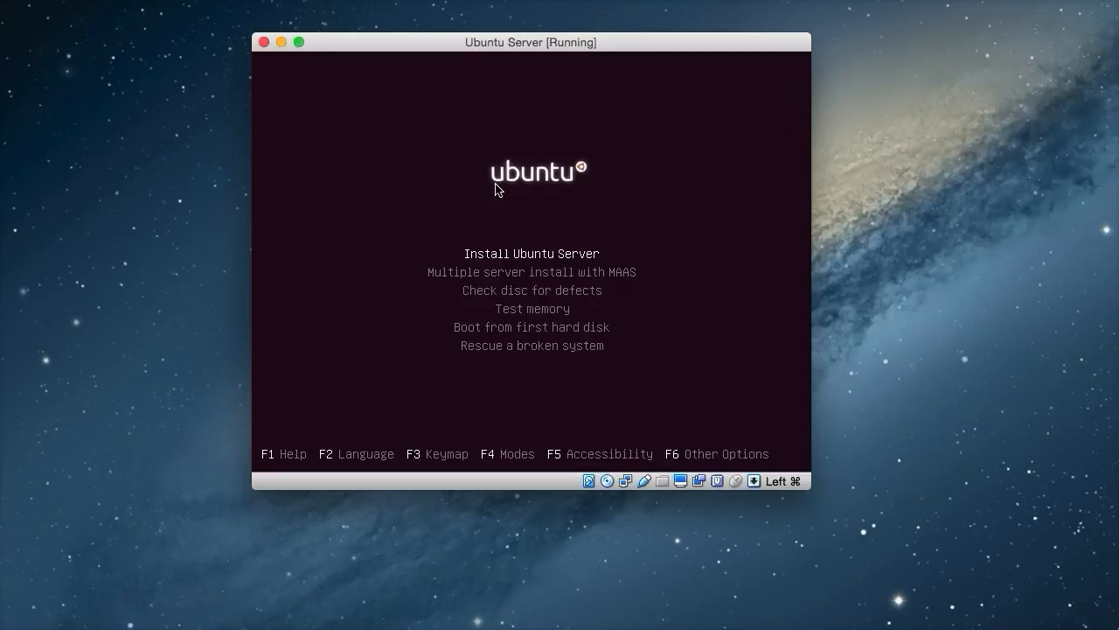
Focus the VM window and launch Install Ubuntu Server in Normal mode
left_click(507, 455)
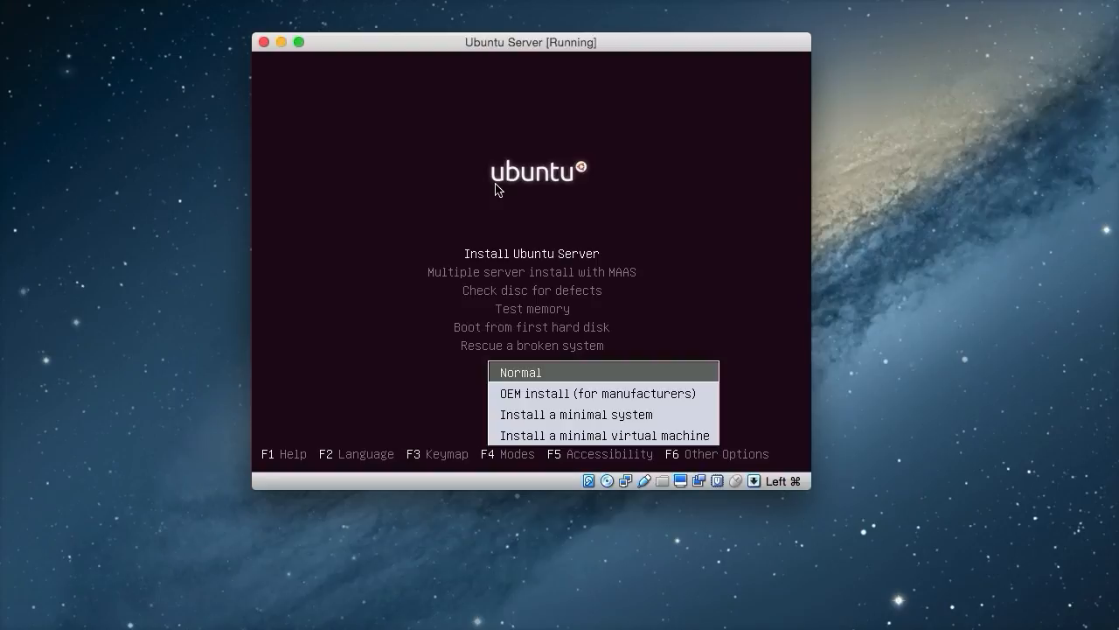
key("Down")
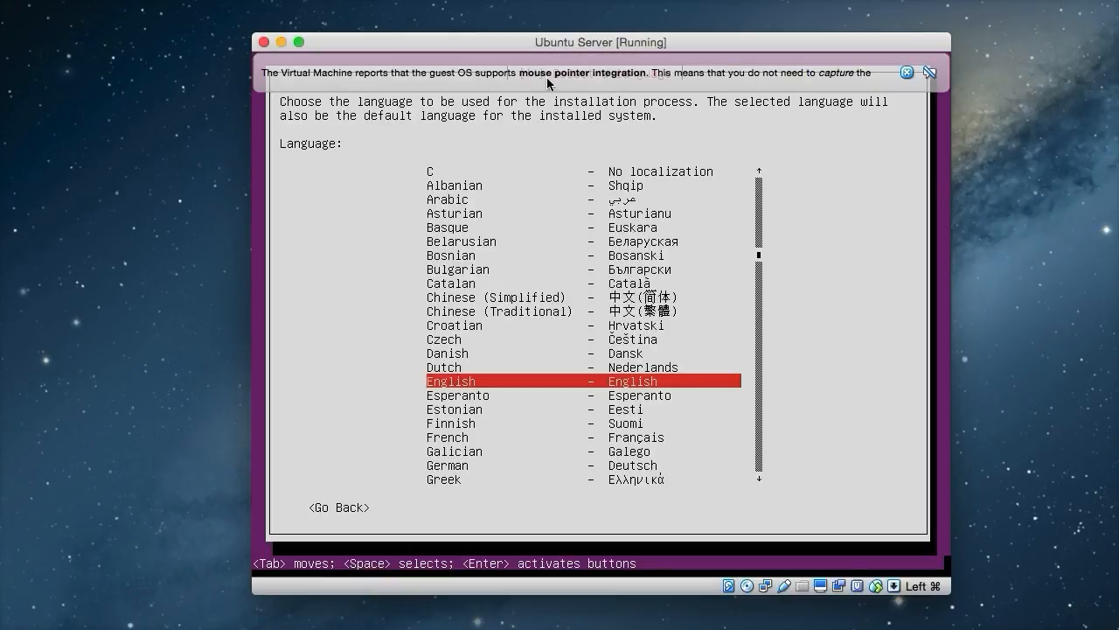
mouse_move(559, 84)
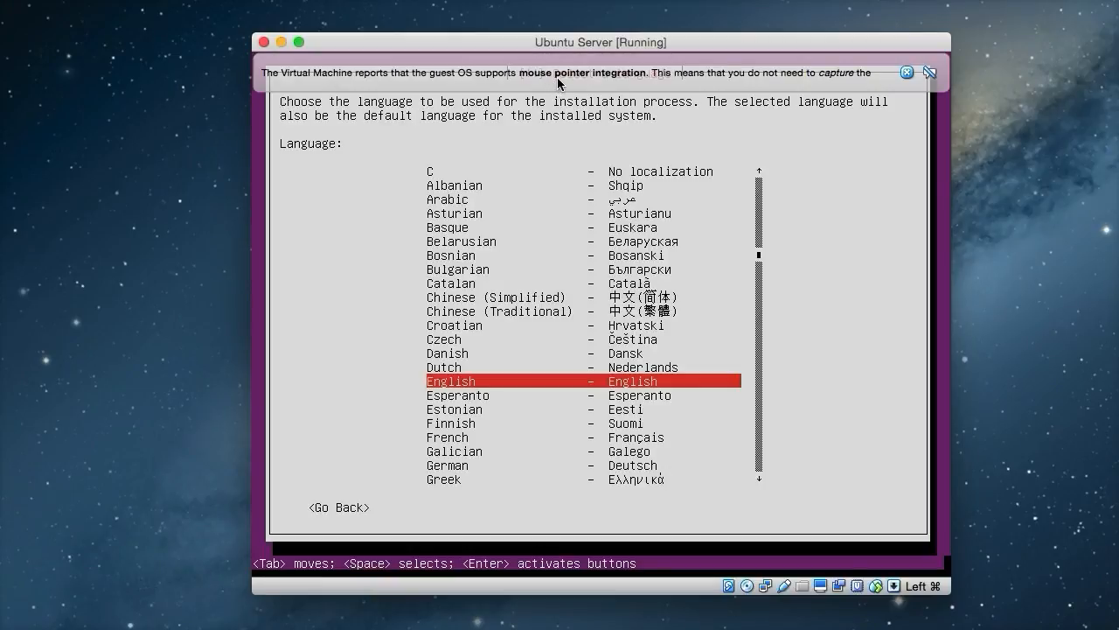
mouse_move(748, 84)
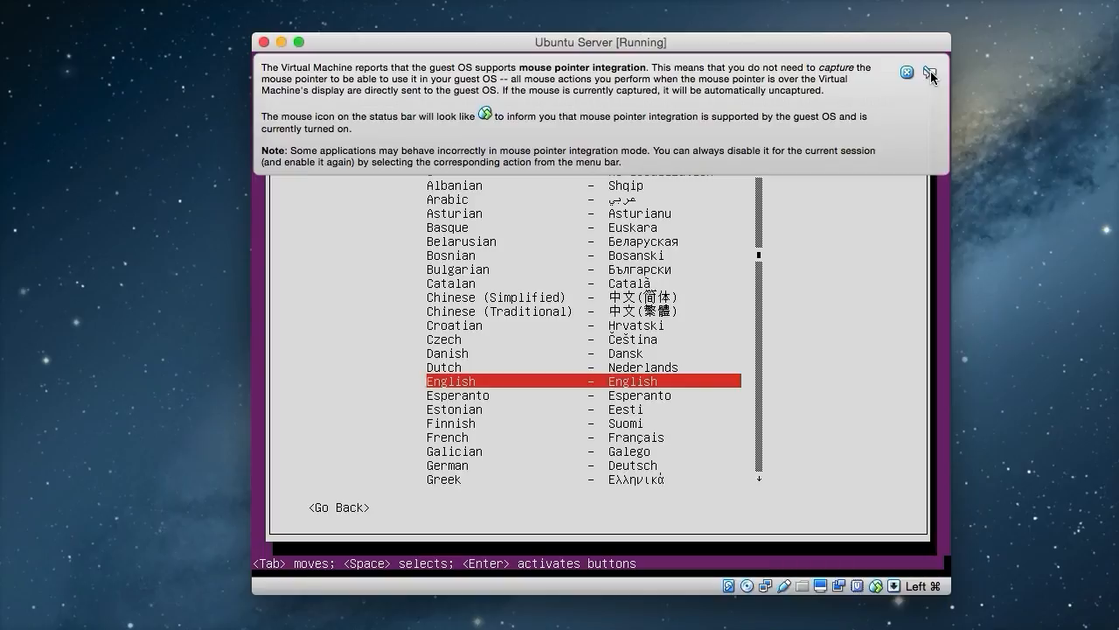
Close the mouse pointer integration notification bar
left_click(906, 73)
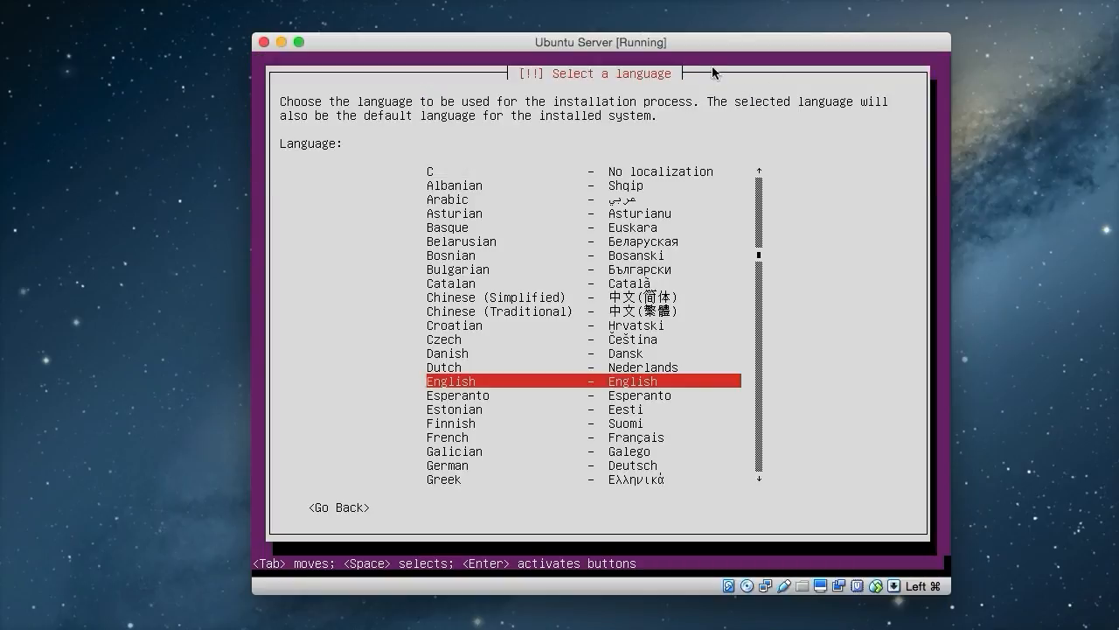
mouse_move(682, 151)
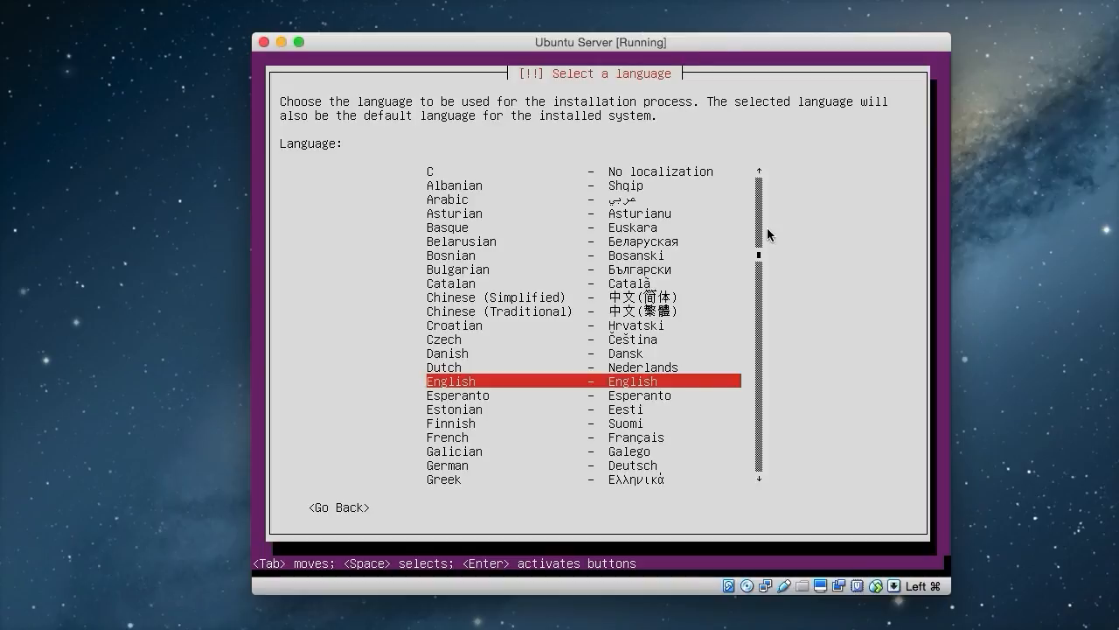
mouse_move(738, 294)
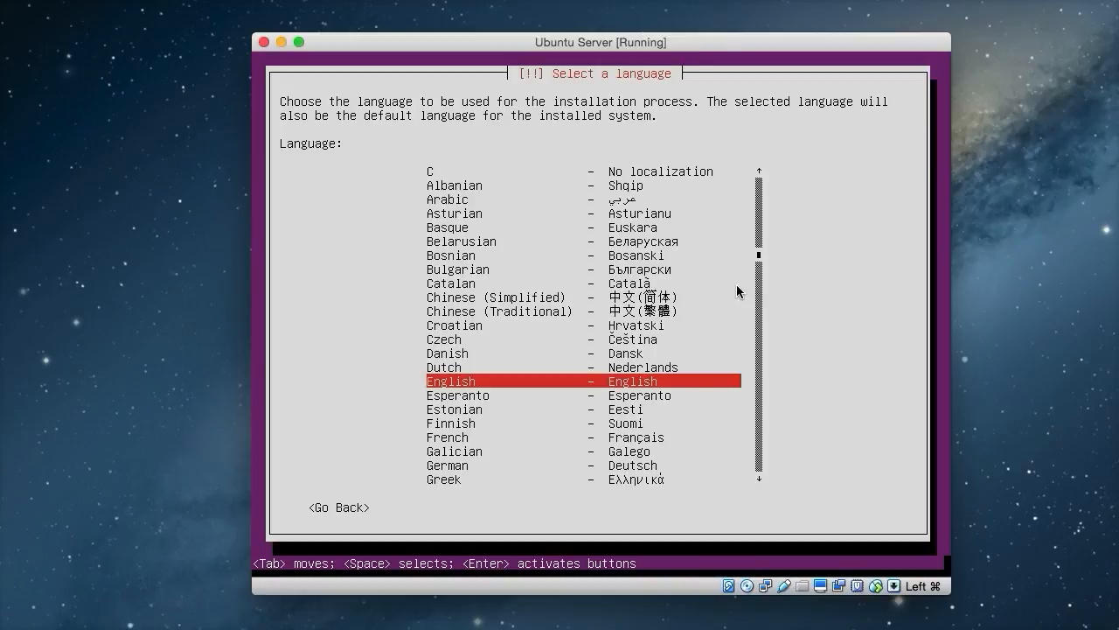
mouse_move(965, 301)
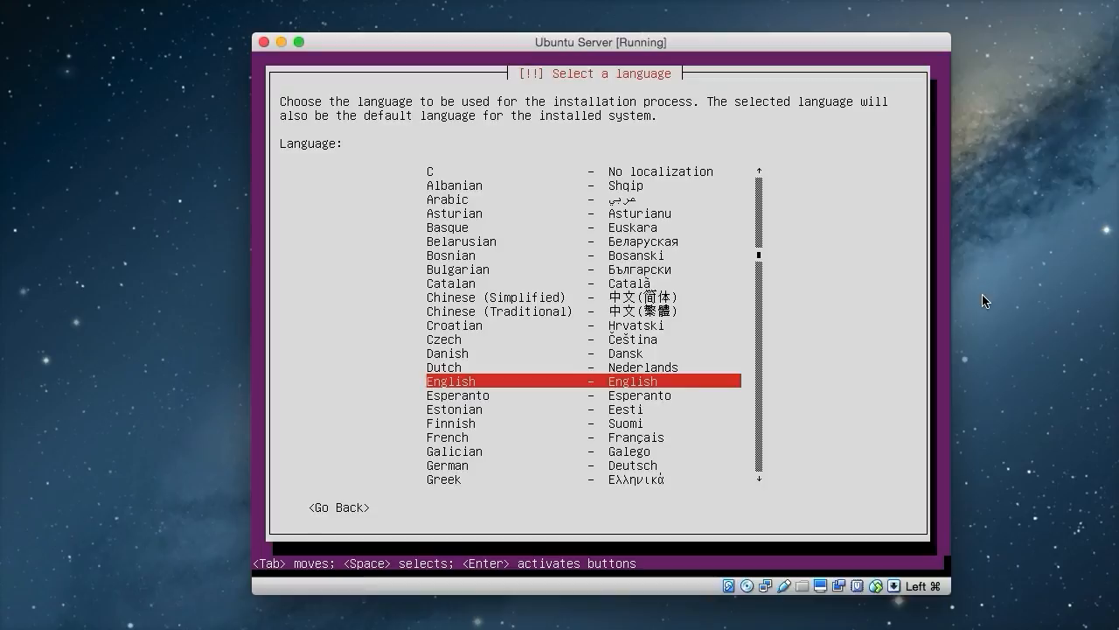
Confirm English language and choose the English (UK) - English (UK, Macintosh) keyboard layout
key("Return")
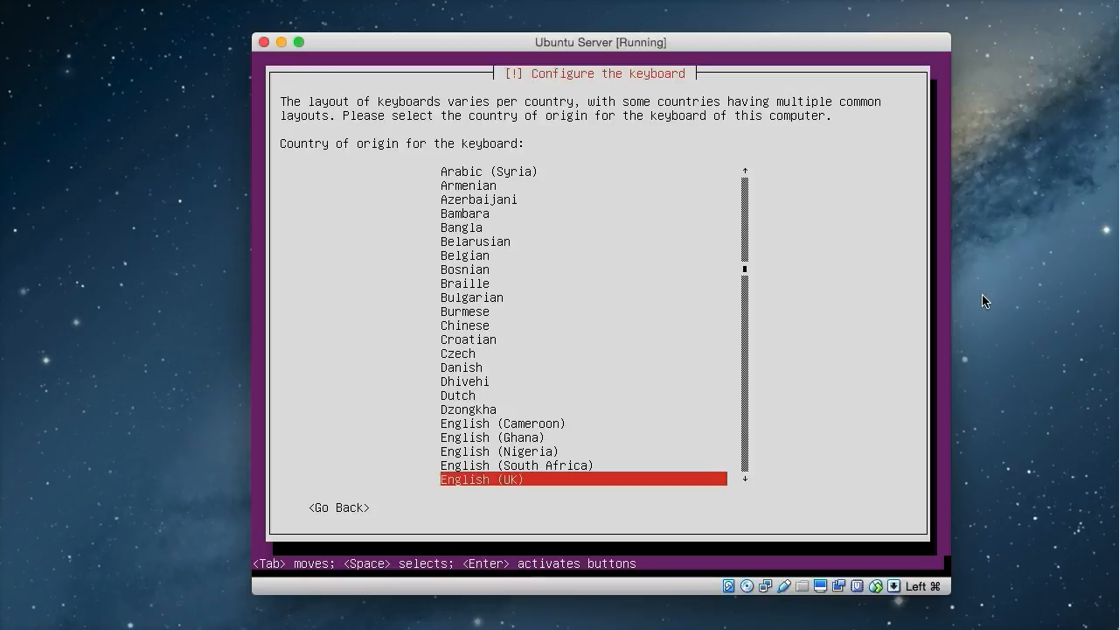
key("Return")
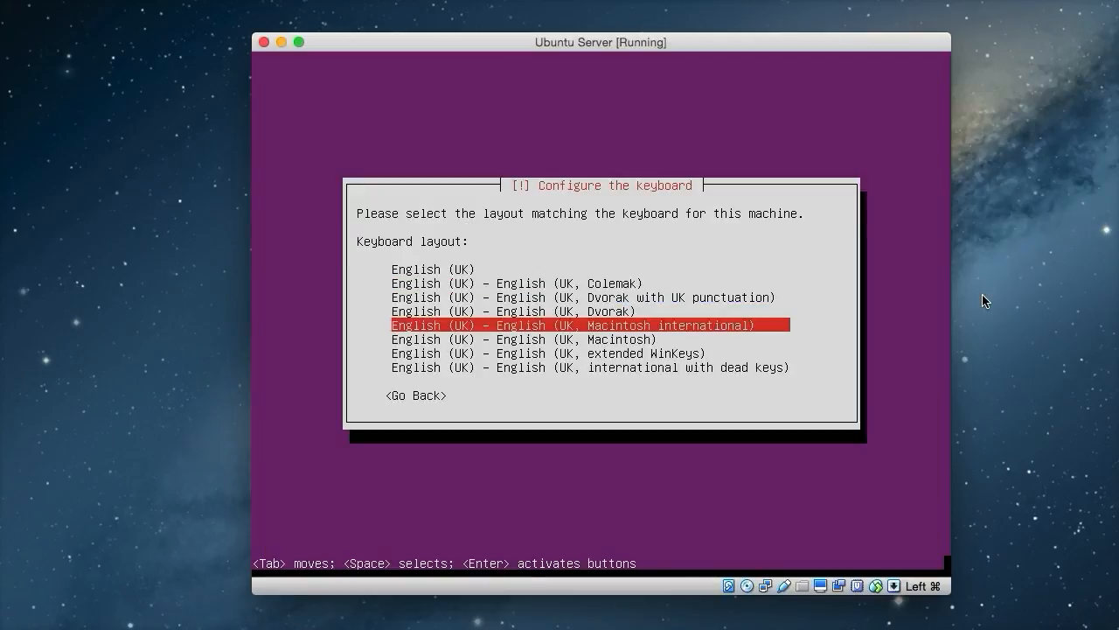
key("Down")
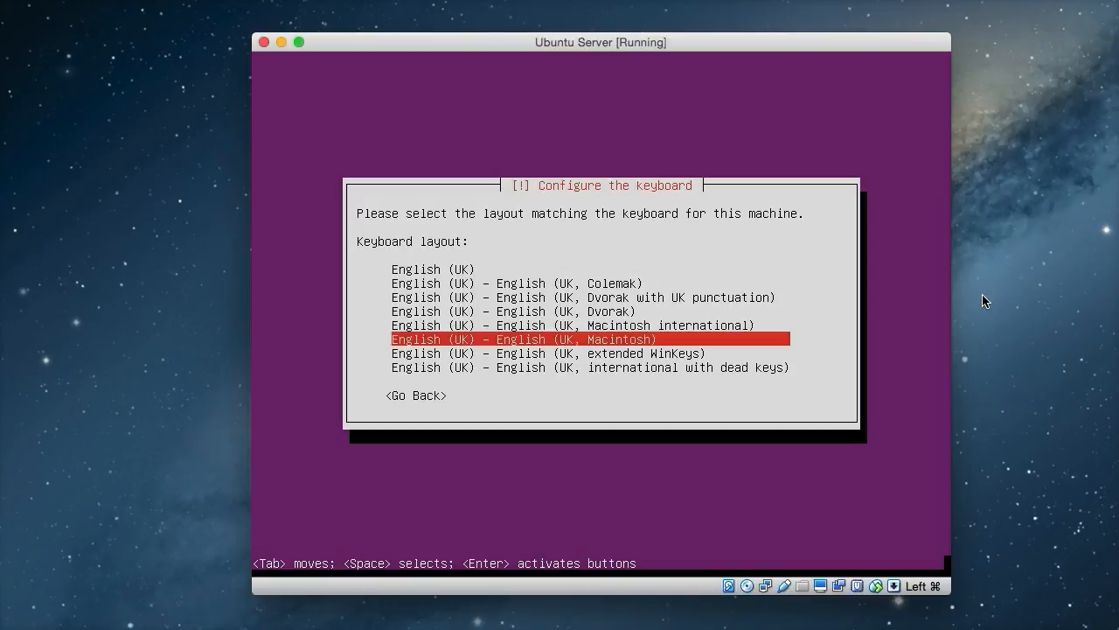
key("Return")
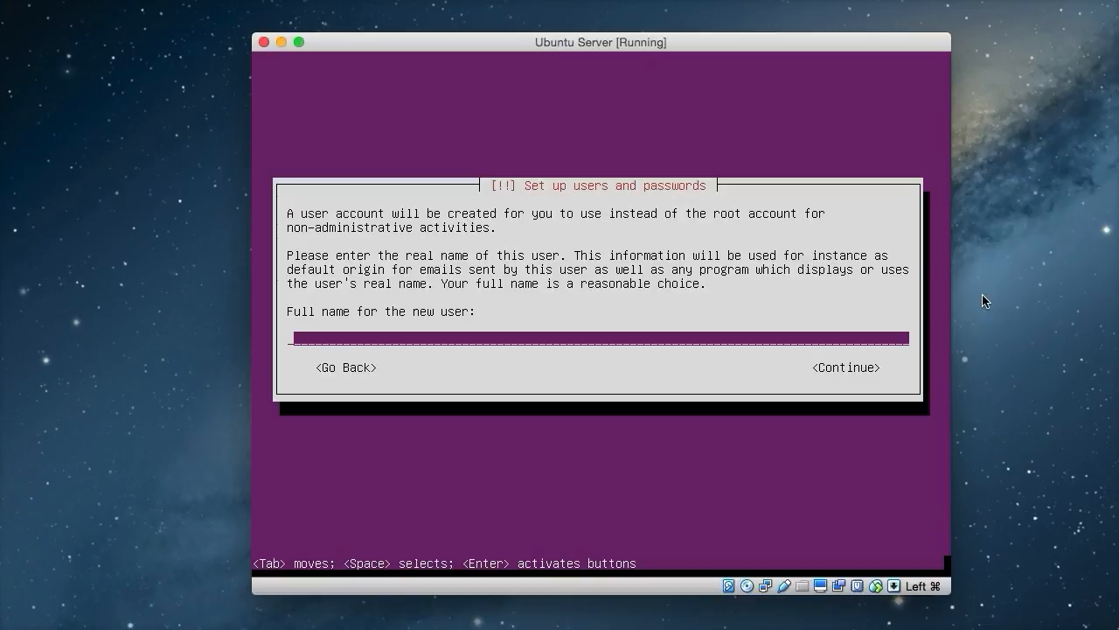
Enter 'Shaun' as the new user's full name and continue
type("Sh")
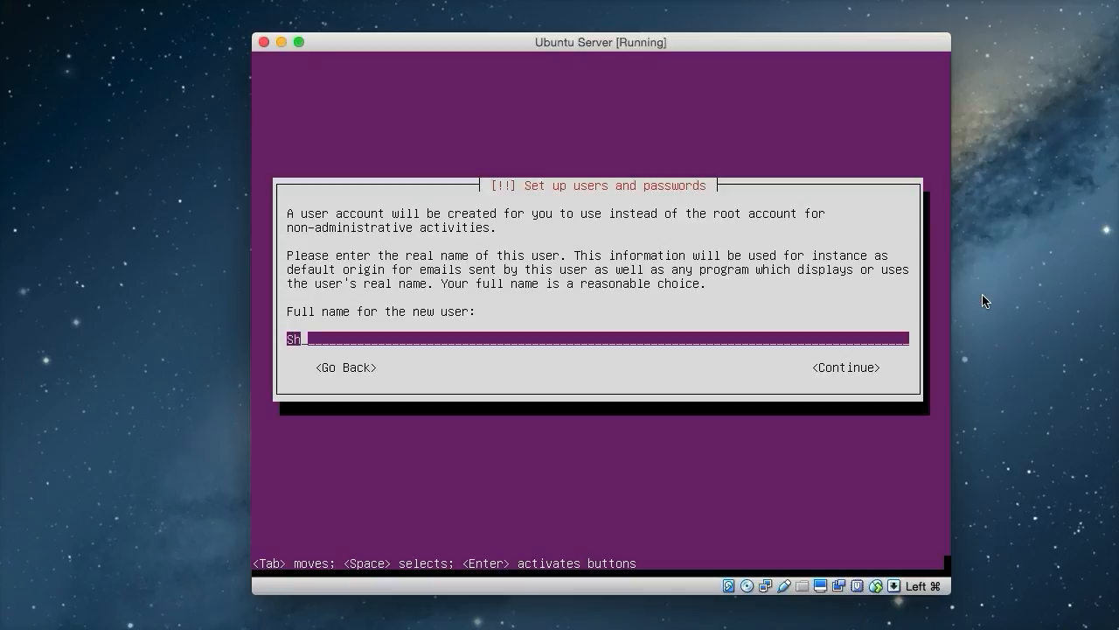
type("aun")
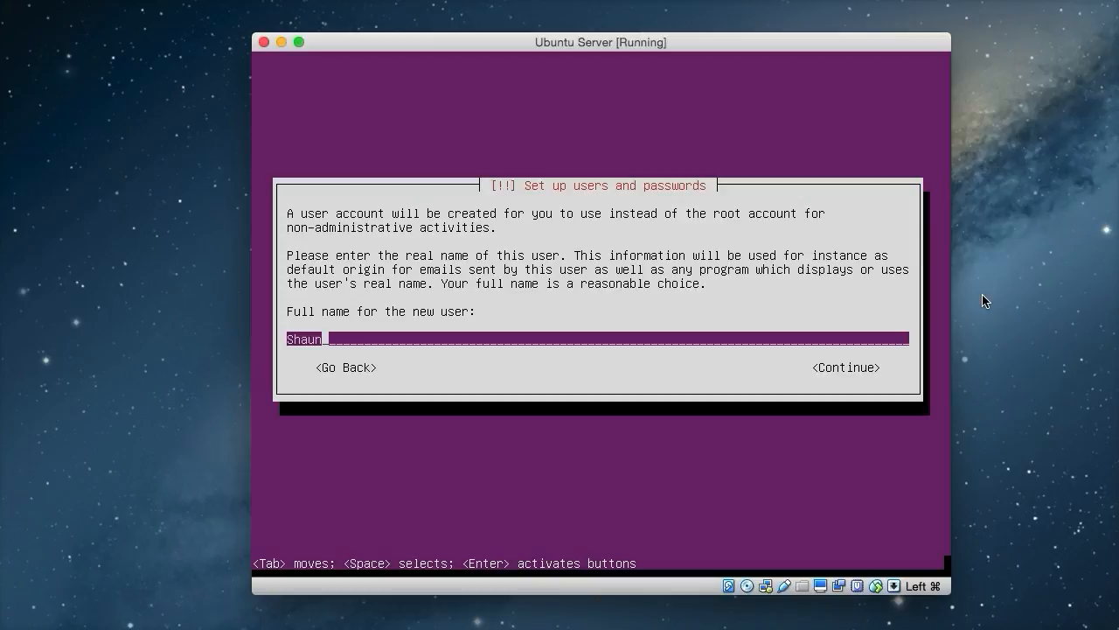
key("Return")
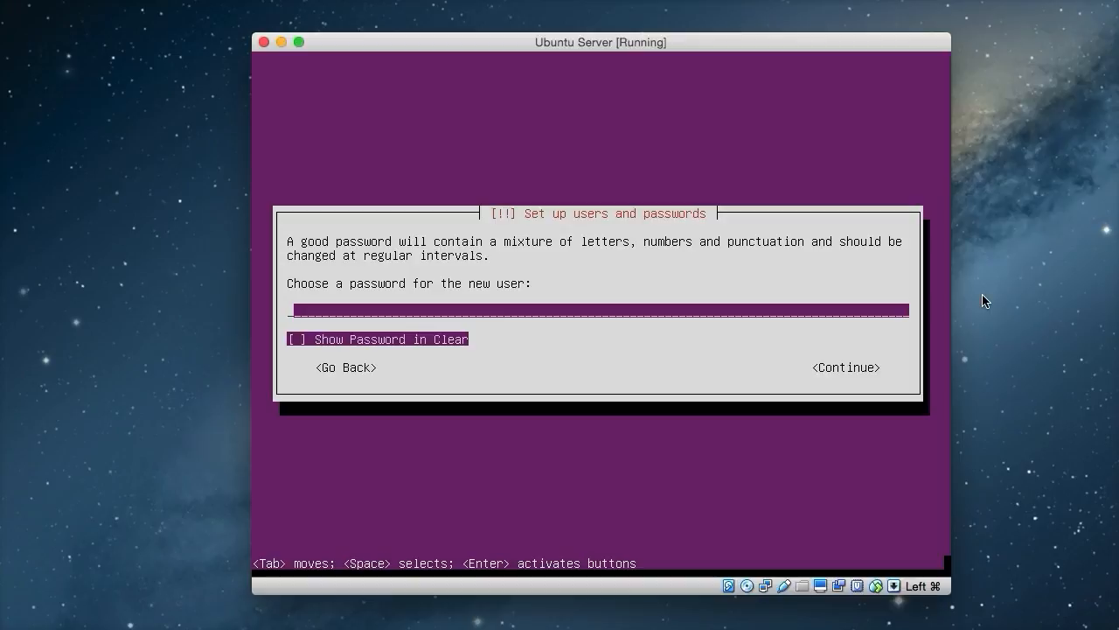
Enter the new user's password and retype it to verify
type("***")
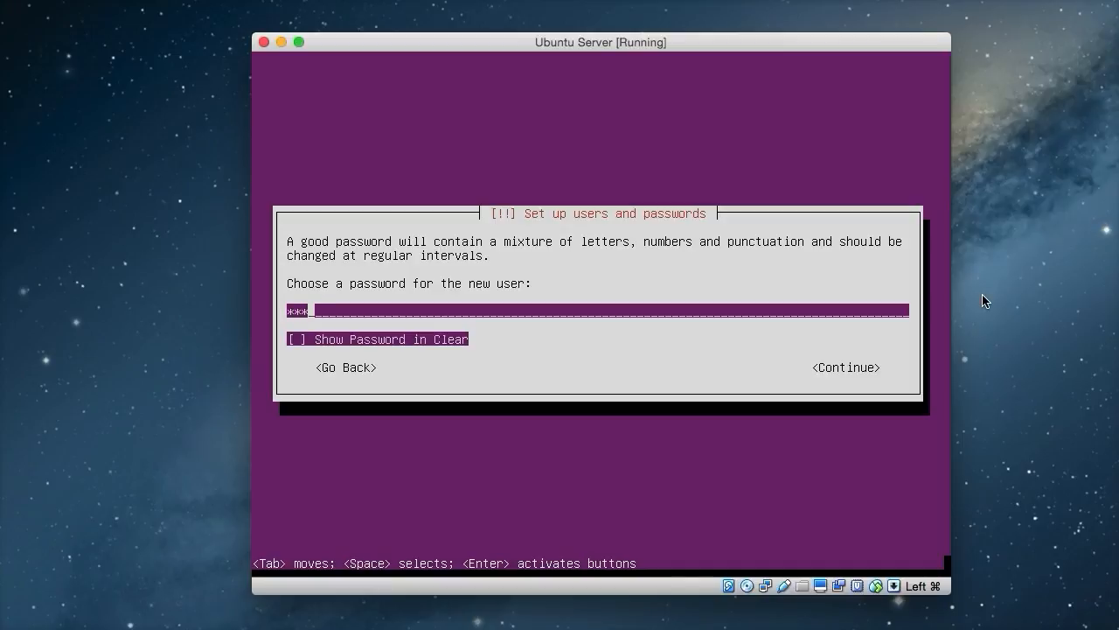
type("password")
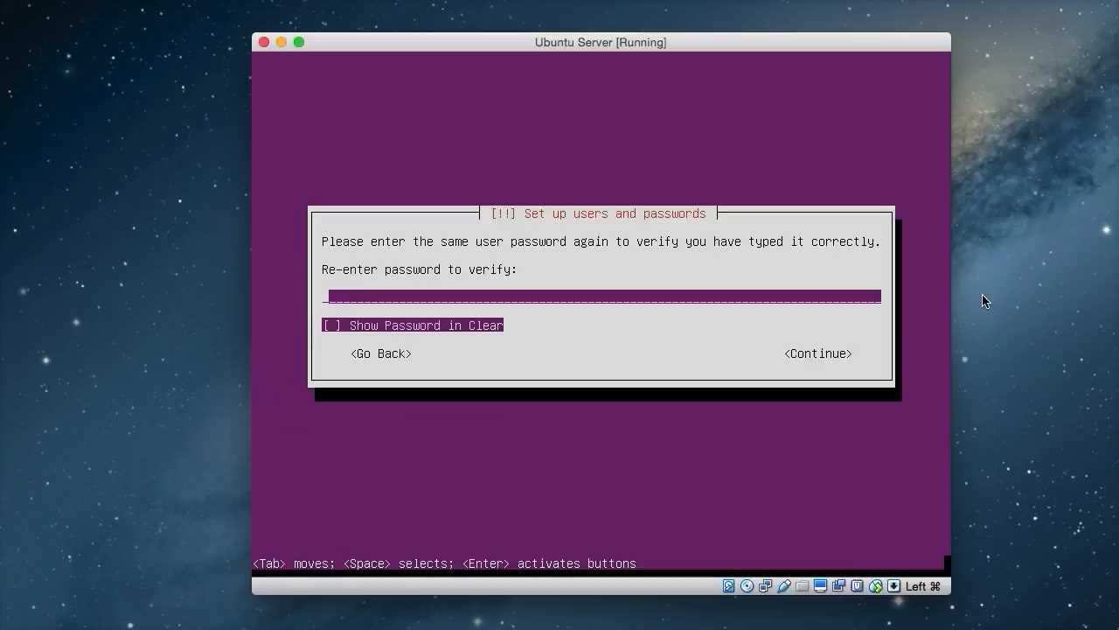
type("***")
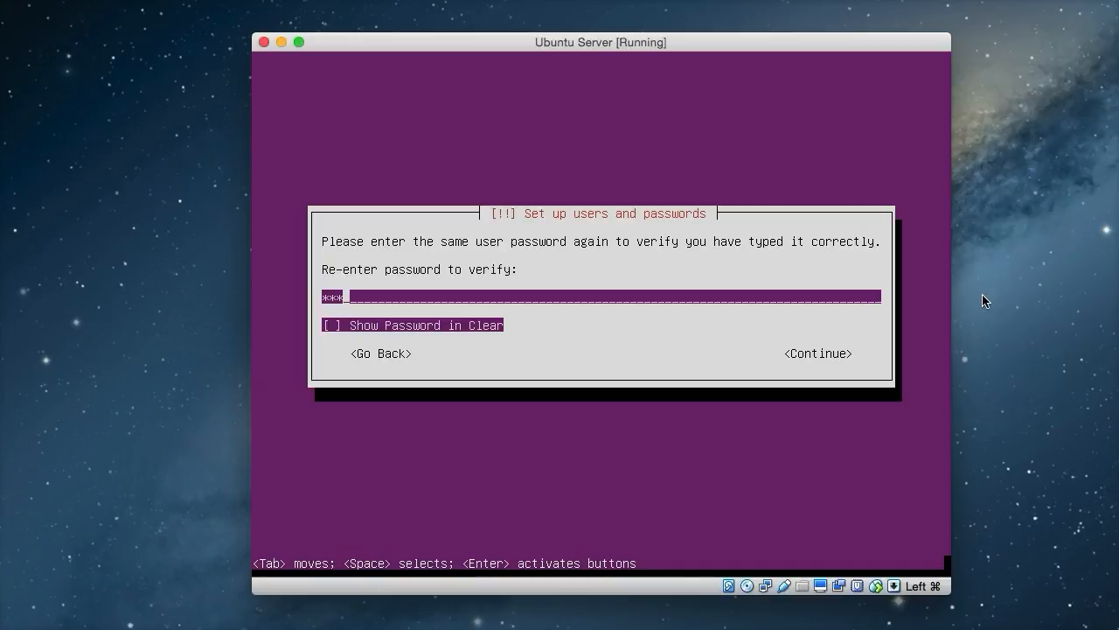
type("password")
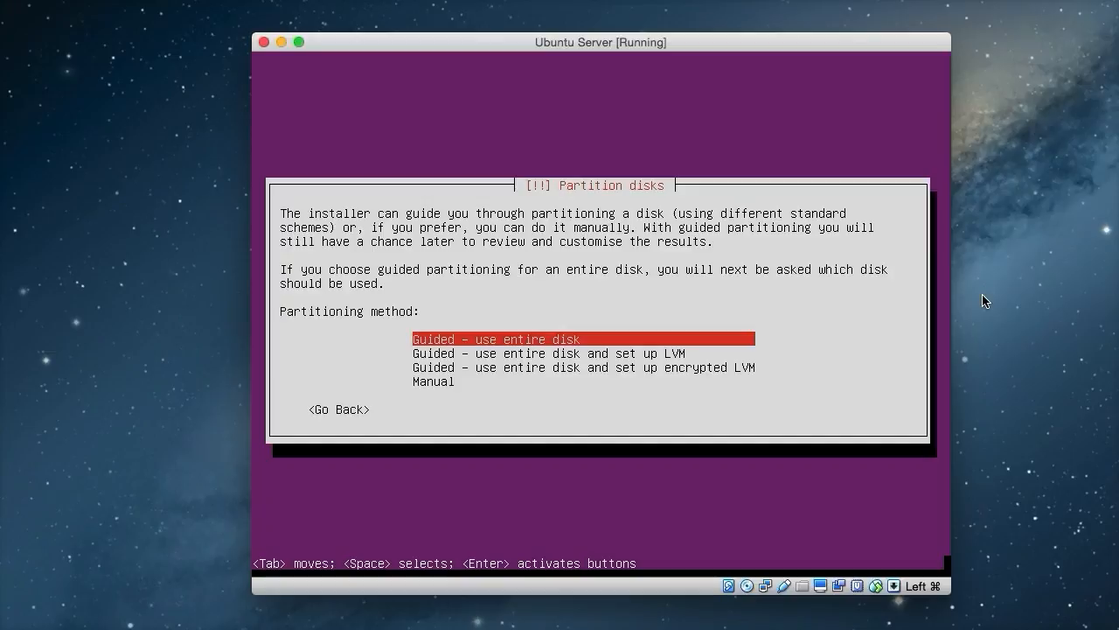
Use 'Guided - use entire disk' and agree to write the partition changes
key("Return")
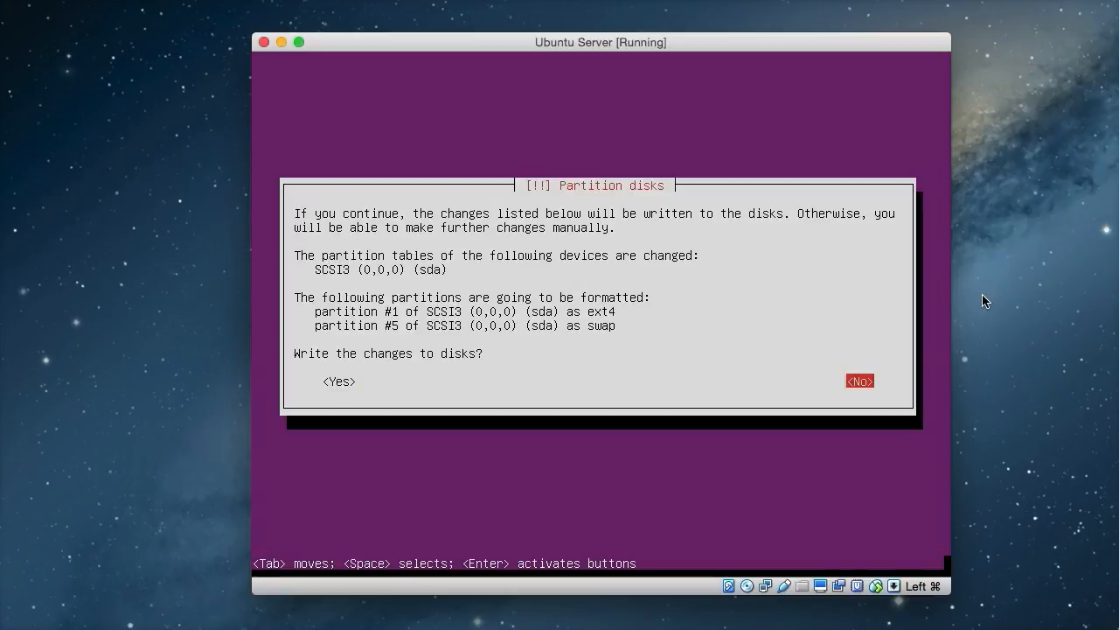
key("Tab")
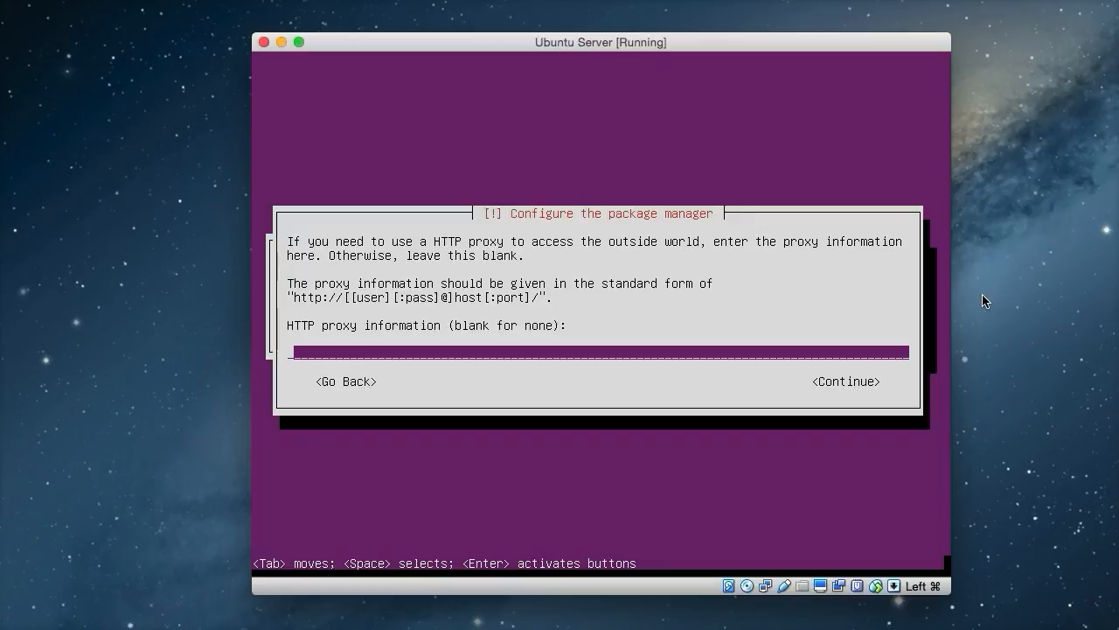
Continue with the HTTP proxy field left blank
left_click(845, 381)
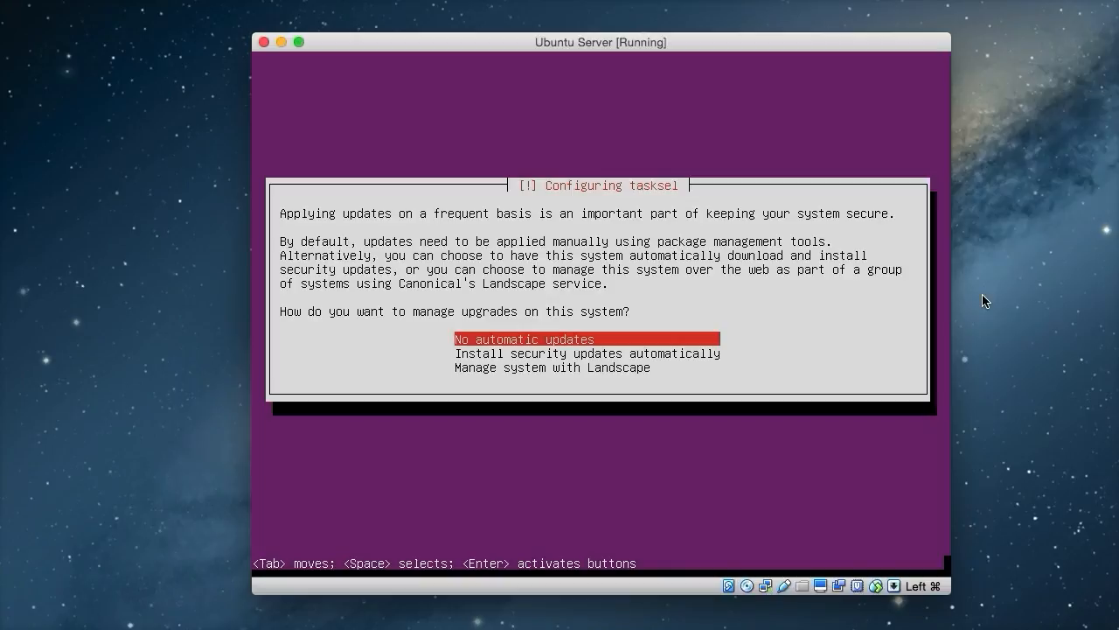
Choose 'No automatic updates' for system upgrade management
key("Return")
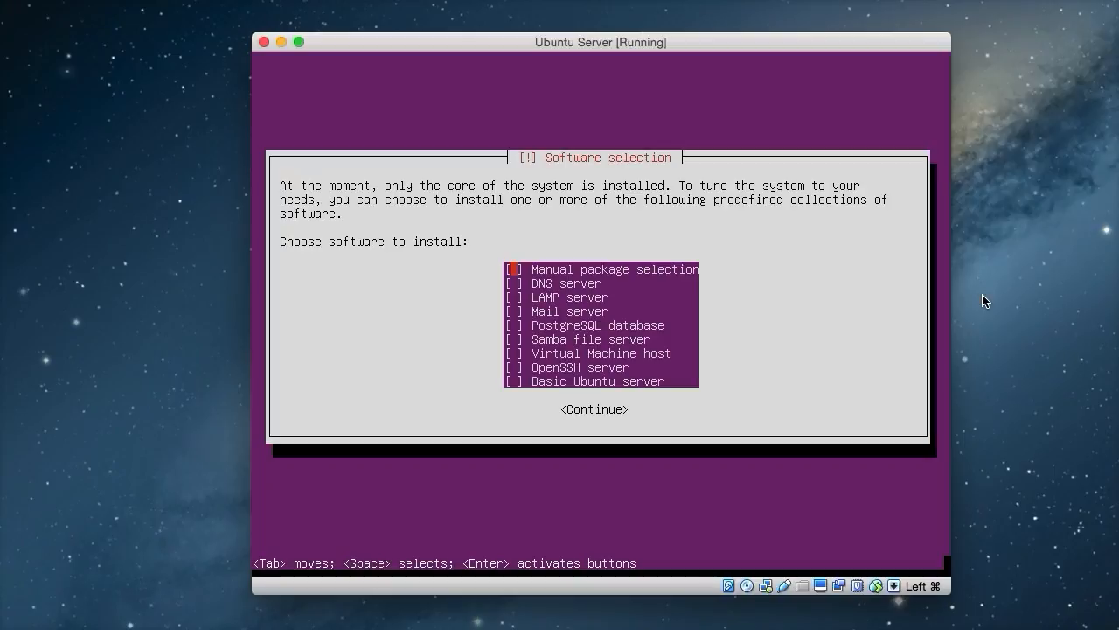
Mark OpenSSH server in the software list and continue the installation
key("Down")
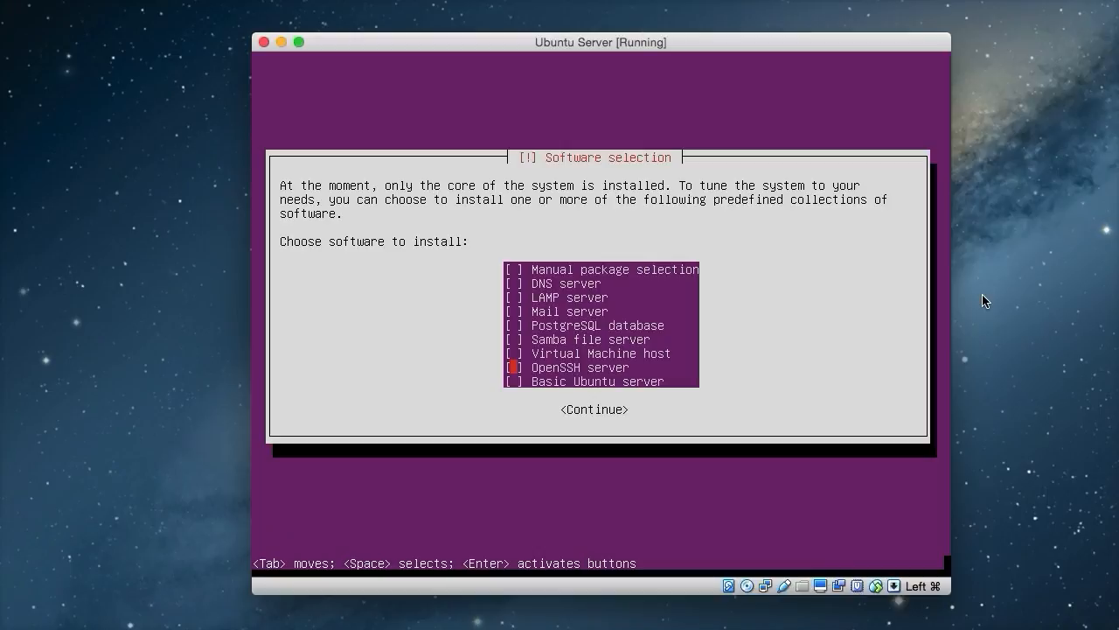
key("space")
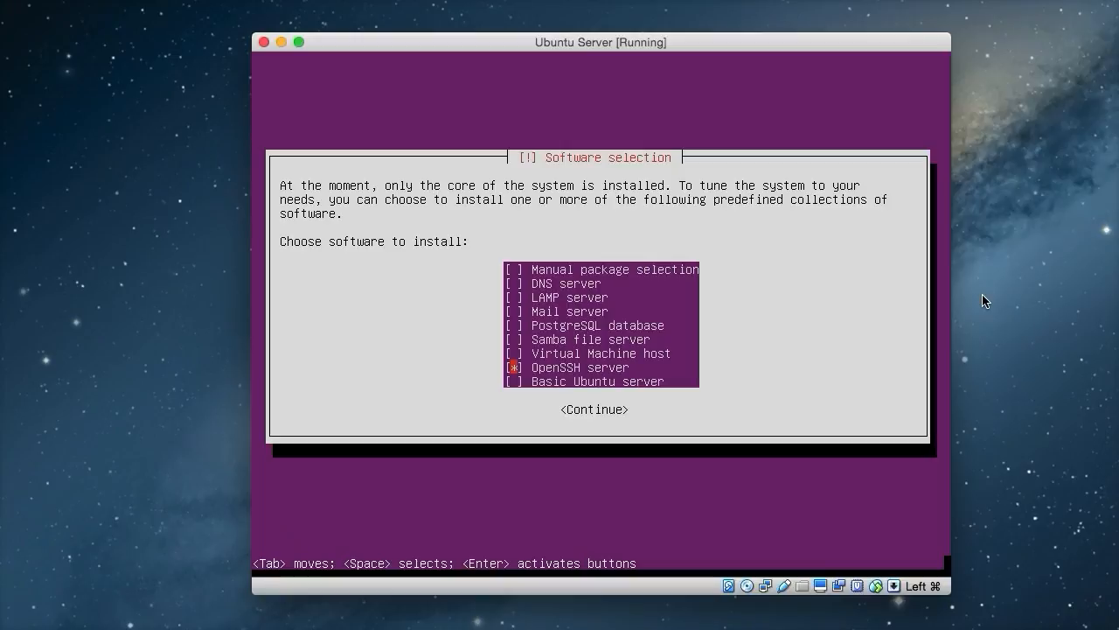
key("Return")
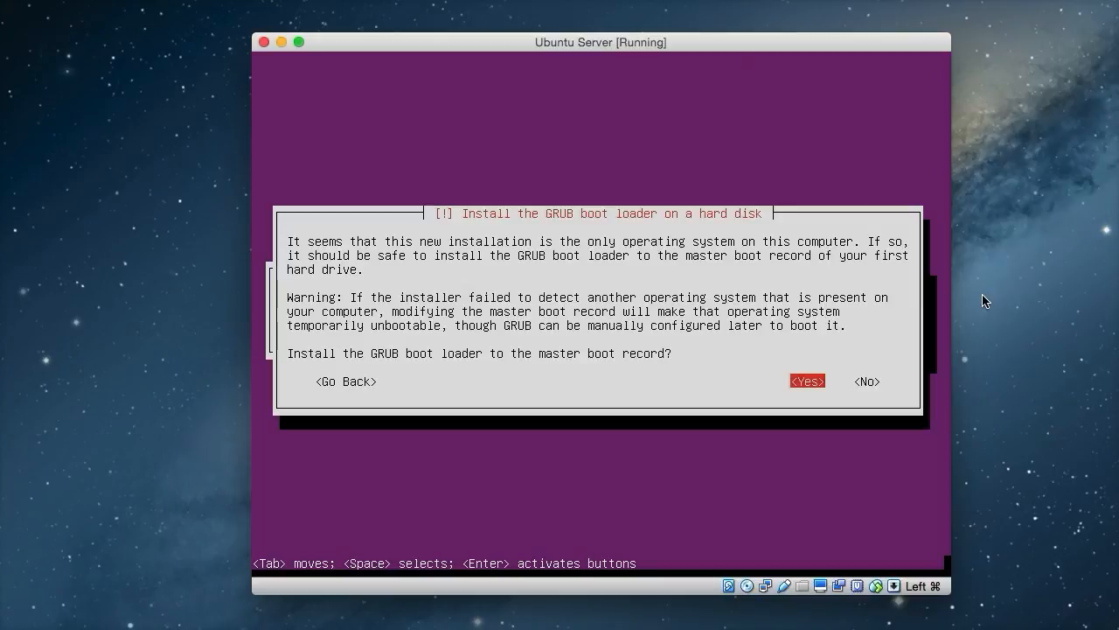
Answer Yes to installing GRUB to the master boot record
left_click(806, 381)
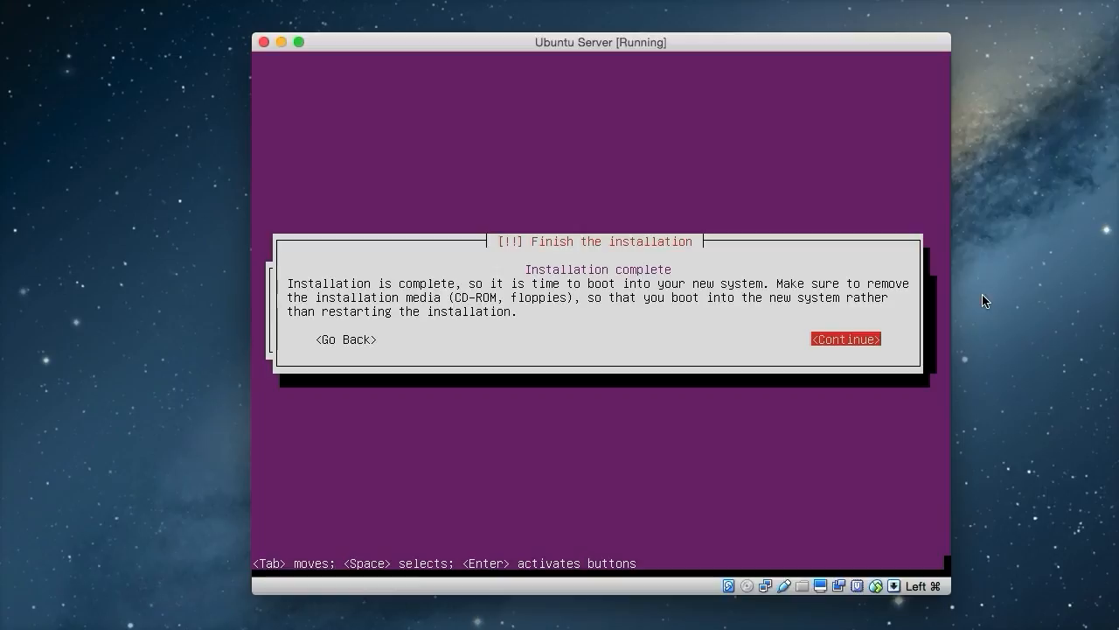
Reboot into the new system and log in as 'shaun' at the console
left_click(845, 339)
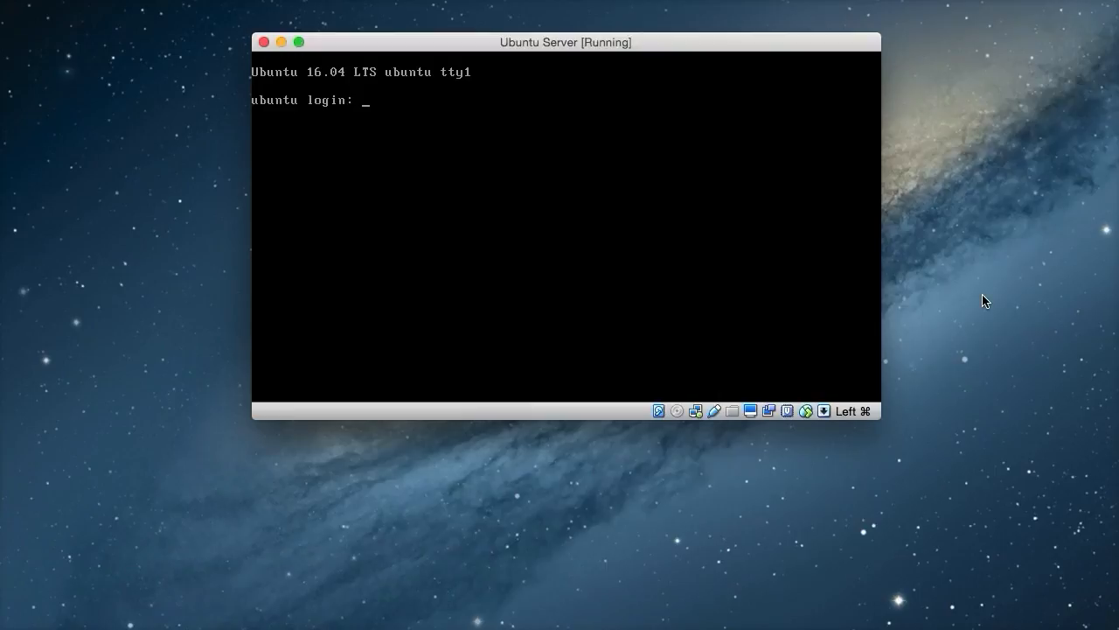
type("shaun")
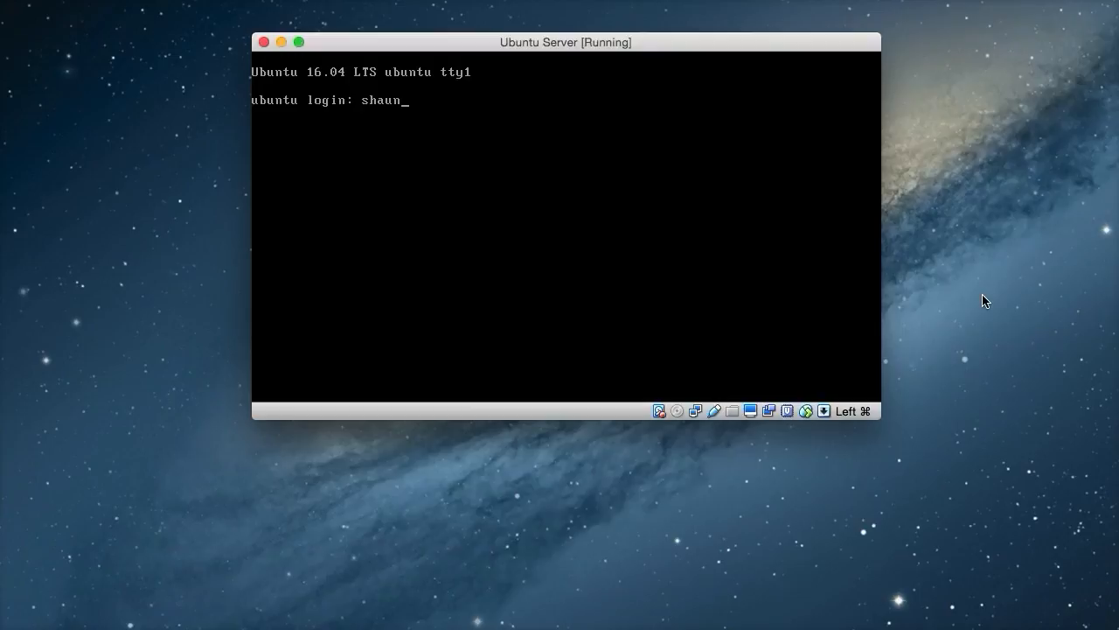
key("Return")
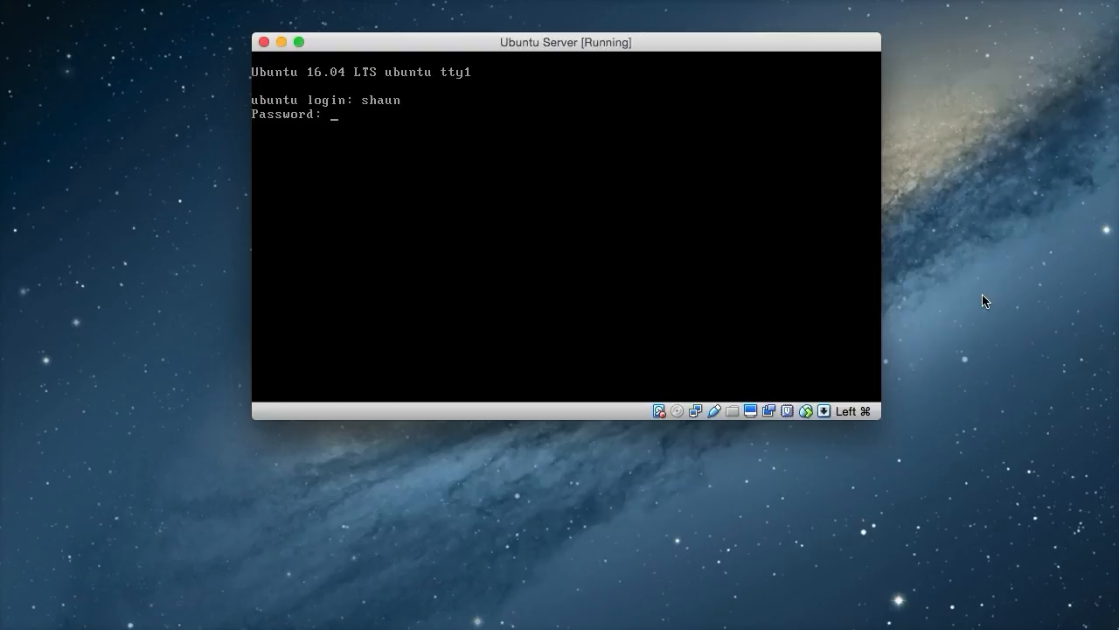
key("Return")
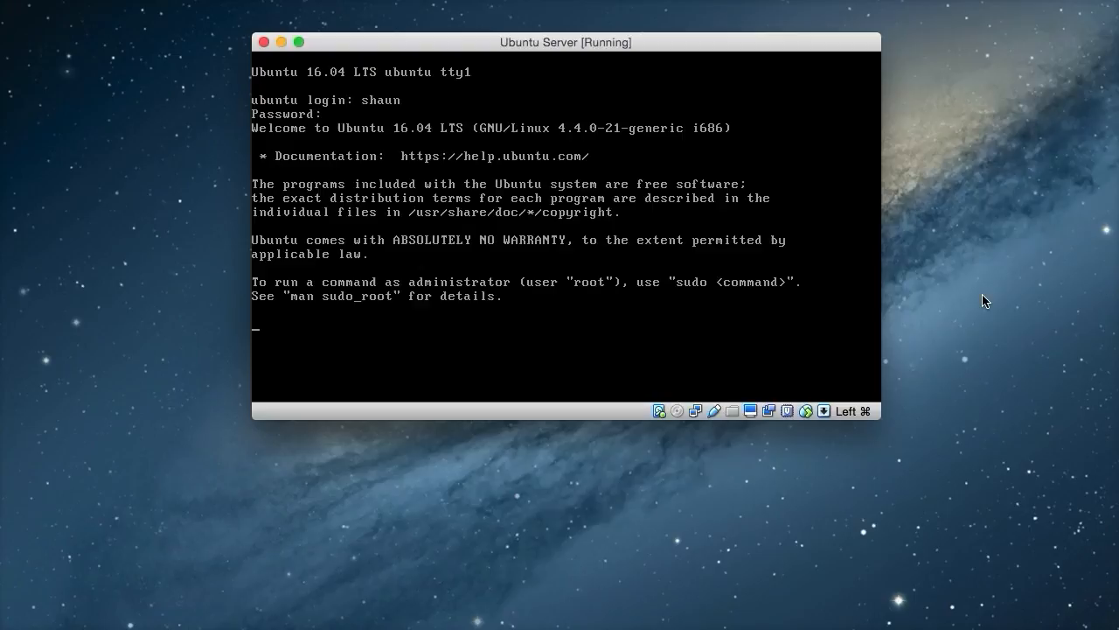